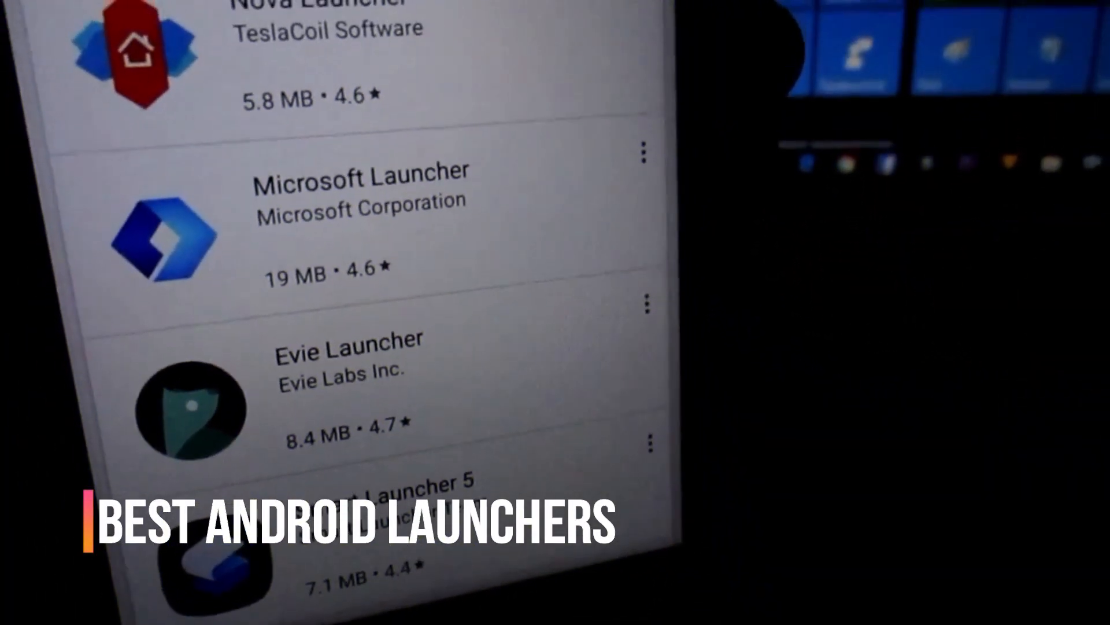
# Reveal the ap15 home screen menu with Preferences, Hide apps, Advanced rules and Background pattern
pyautogui.scroll(3)
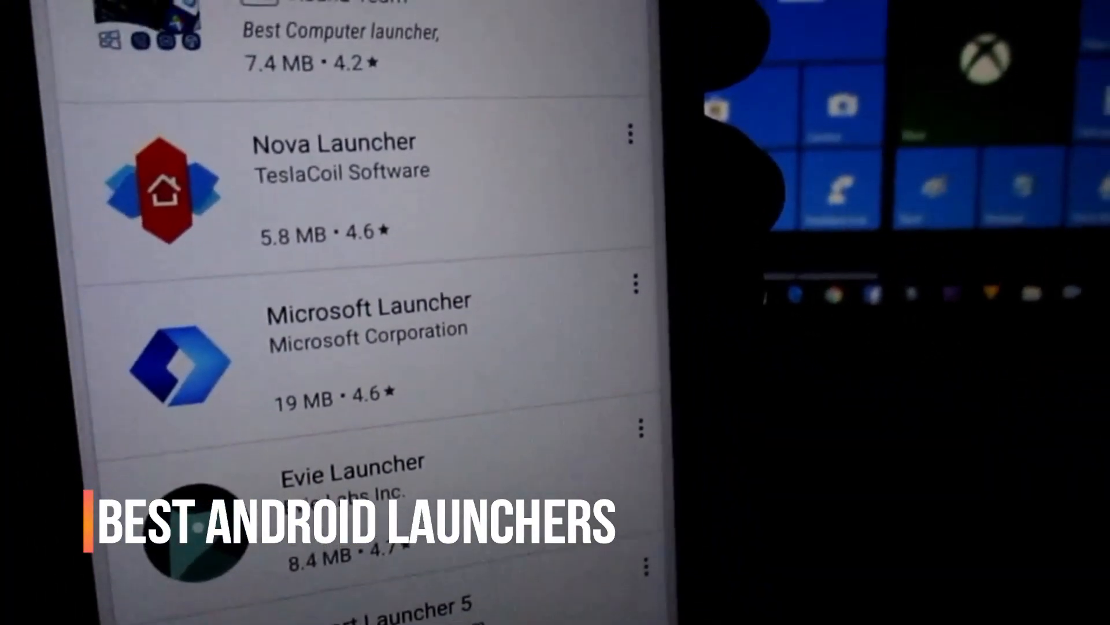
pyautogui.scroll(-3)
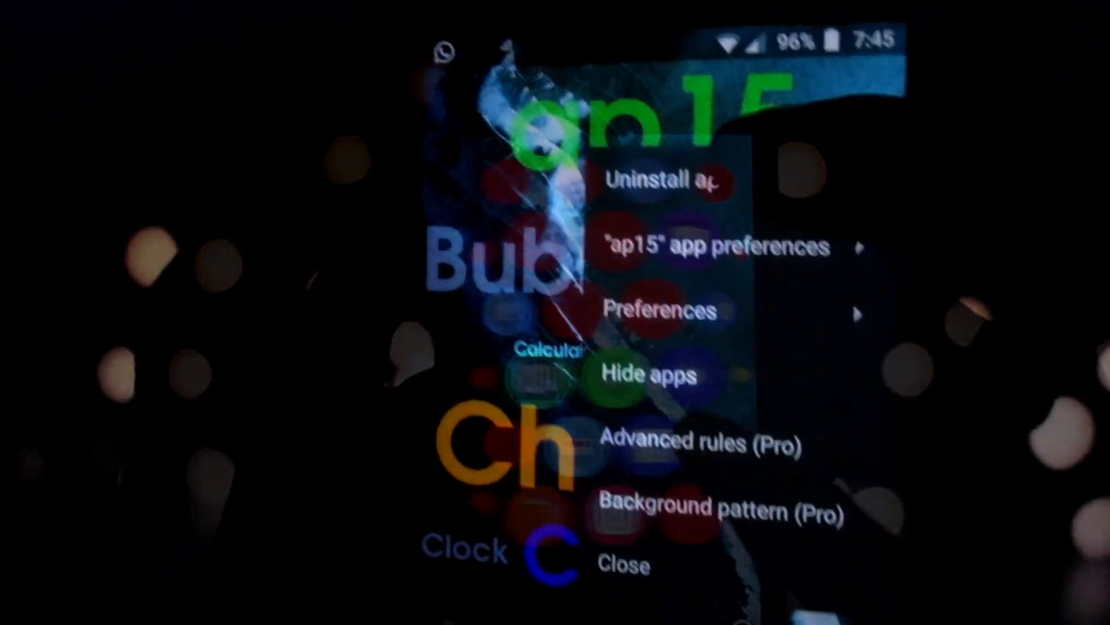
pyautogui.click(622, 564)
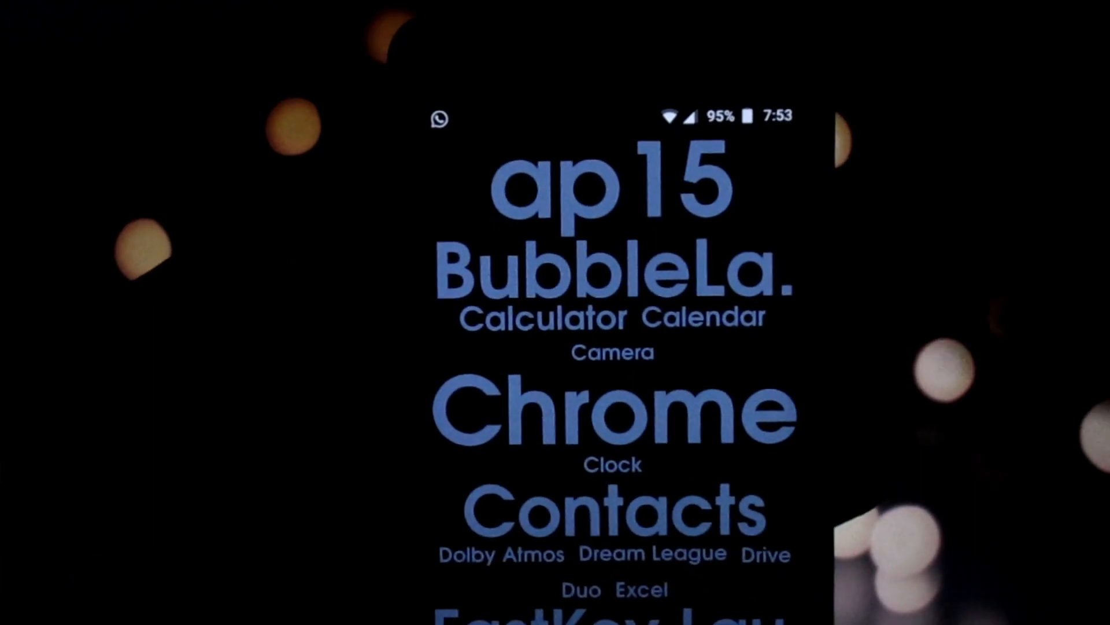
# Show the ap15 word-cloud home screen listing ap15, Chrome and Contacts in varied sizes
pyautogui.click(540, 317)
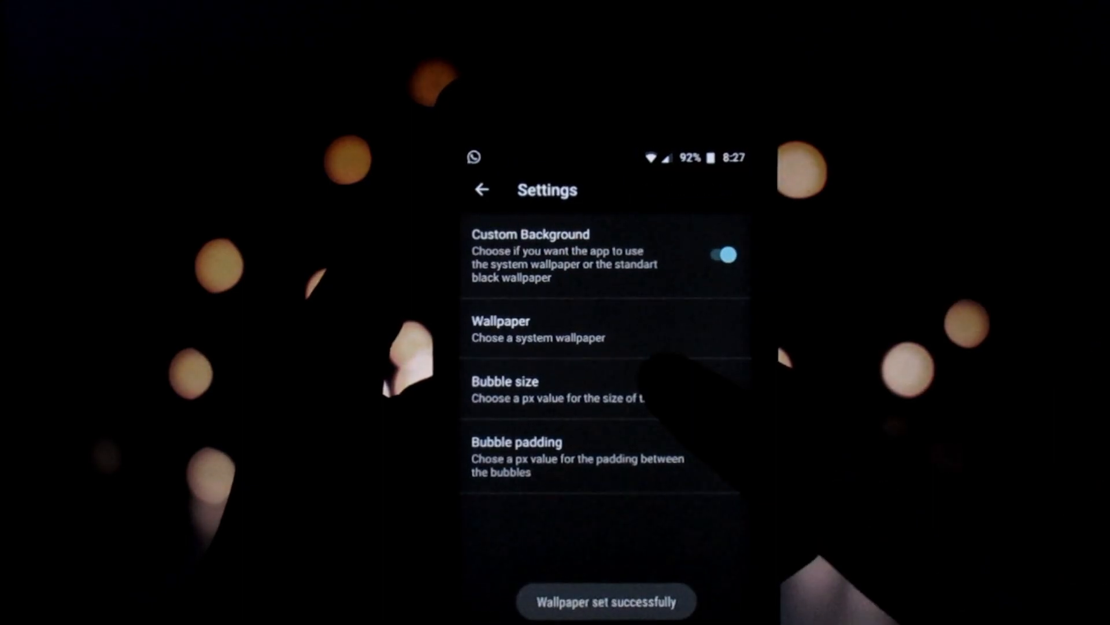
# Bring up the Bubble size slider dialog, currently showing 105px
pyautogui.click(559, 389)
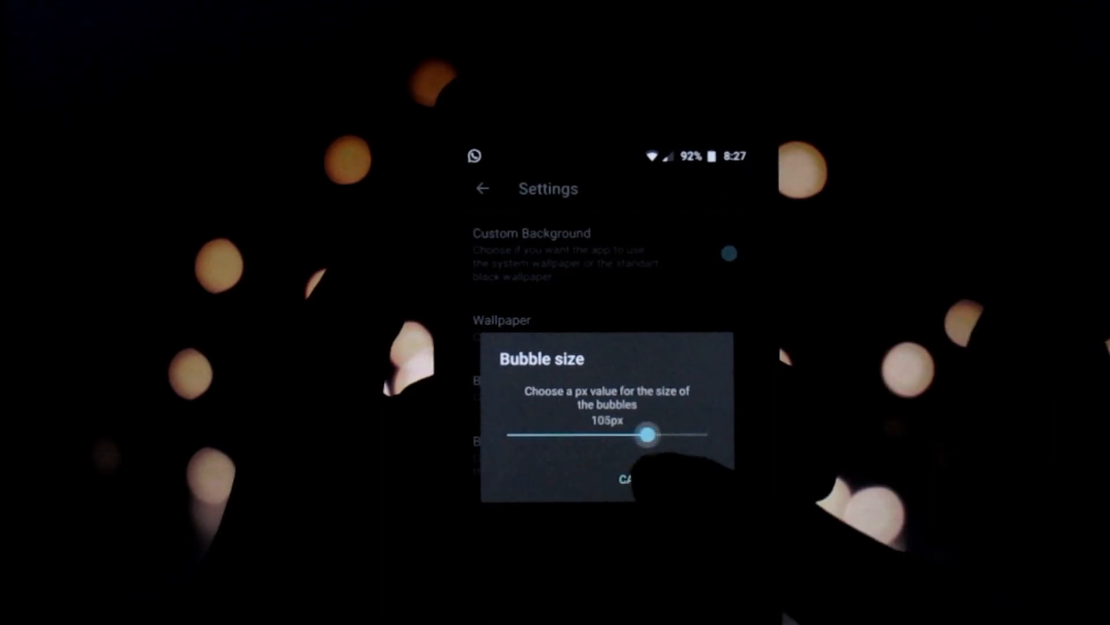